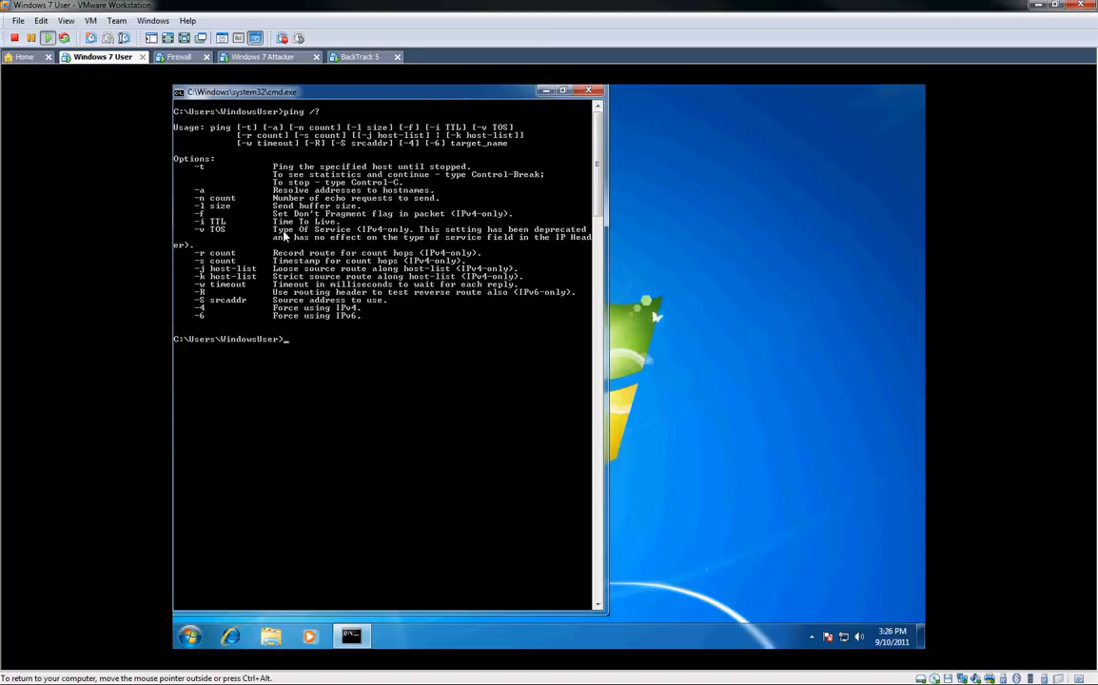
Step: Run ping google.com, receiving four replies from 74.125.73.99 with 0% packet loss
type("ping google.com")
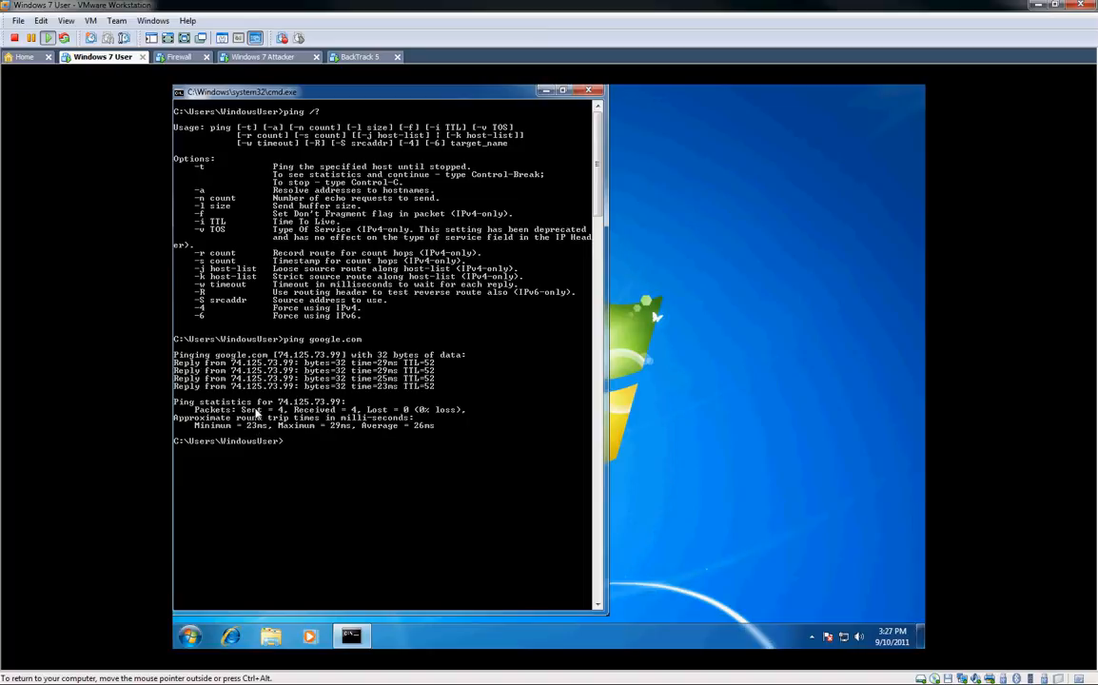
mouse_move(369, 414)
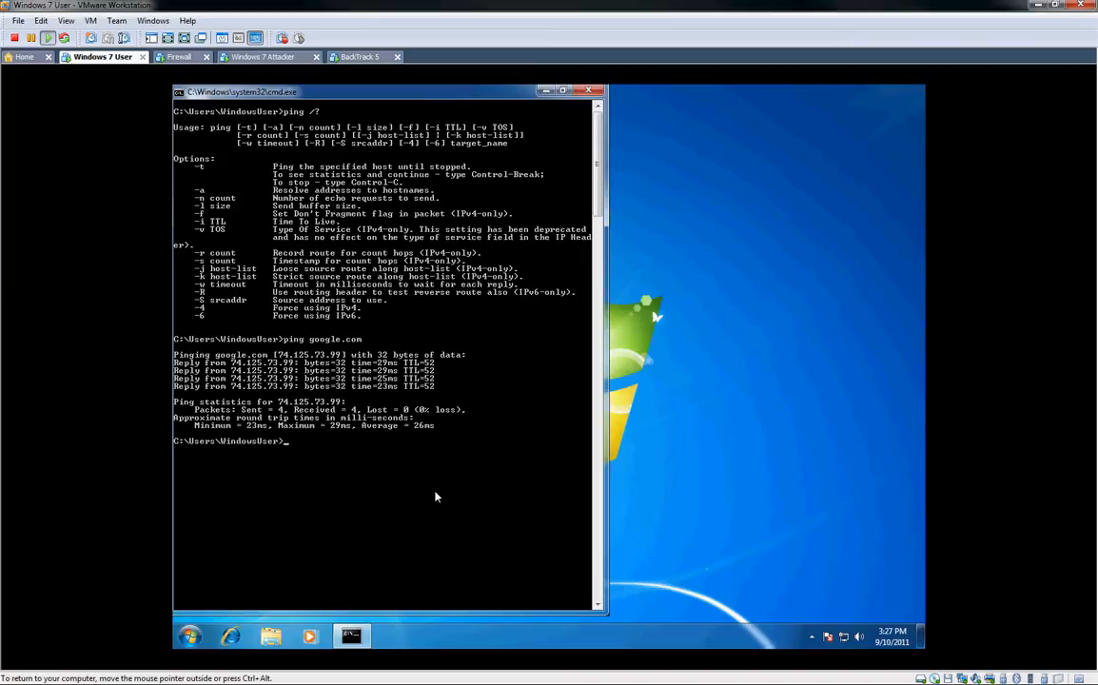
mouse_move(427, 503)
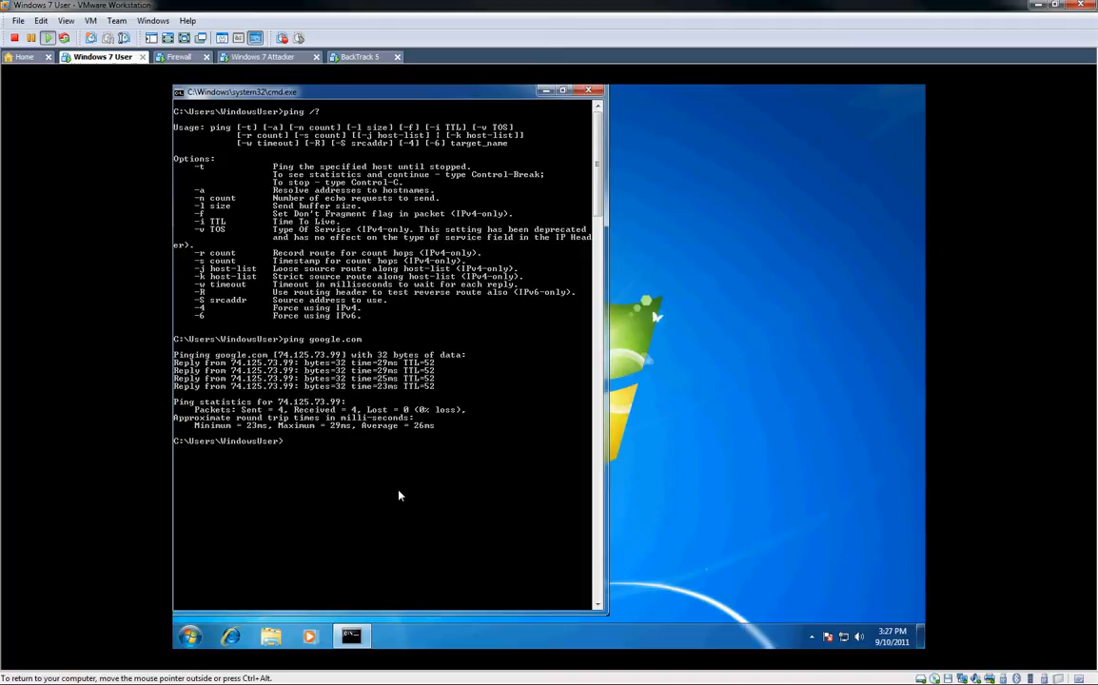
mouse_move(294, 470)
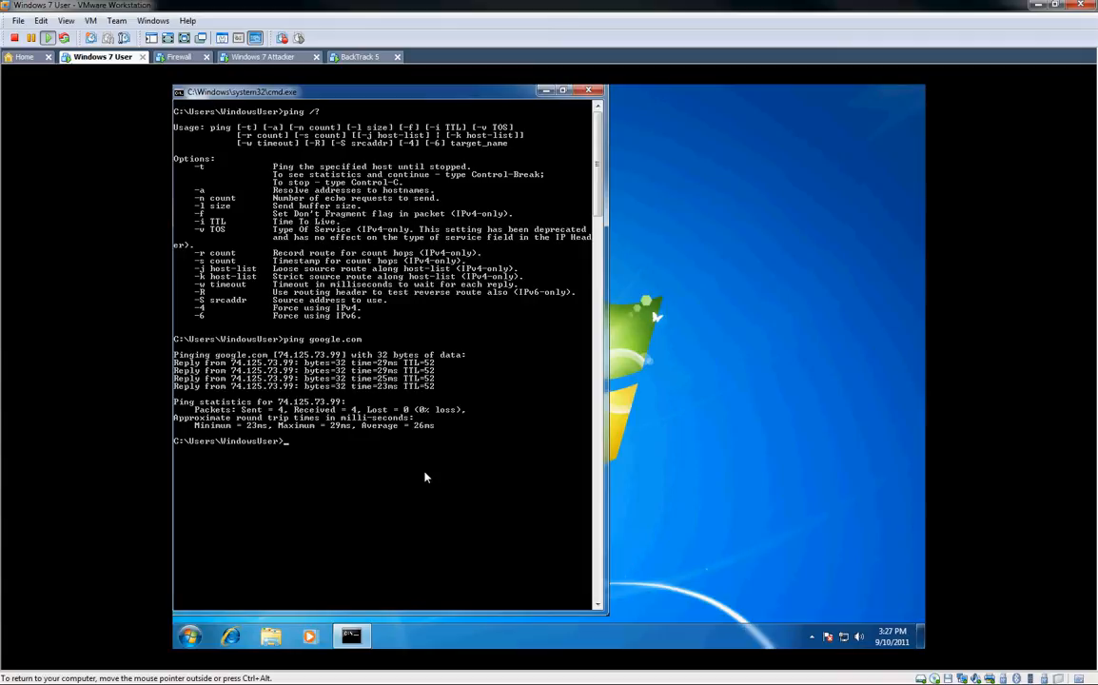
Step: Run tracert google.com and let the first eight hops appear
type("tr")
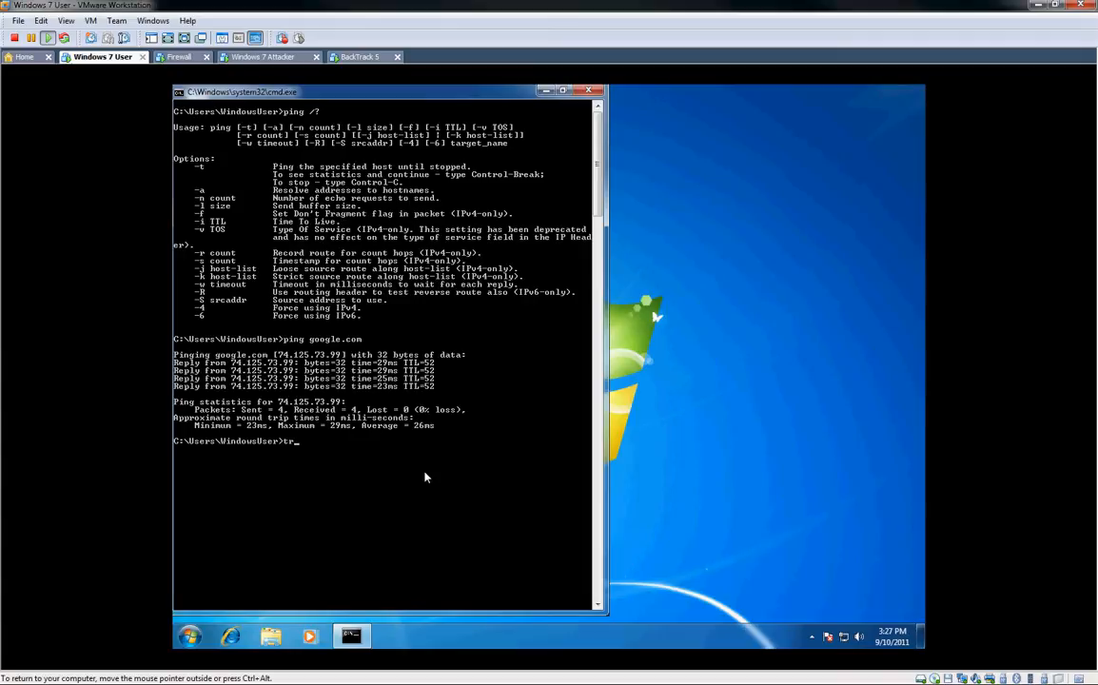
type("acert")
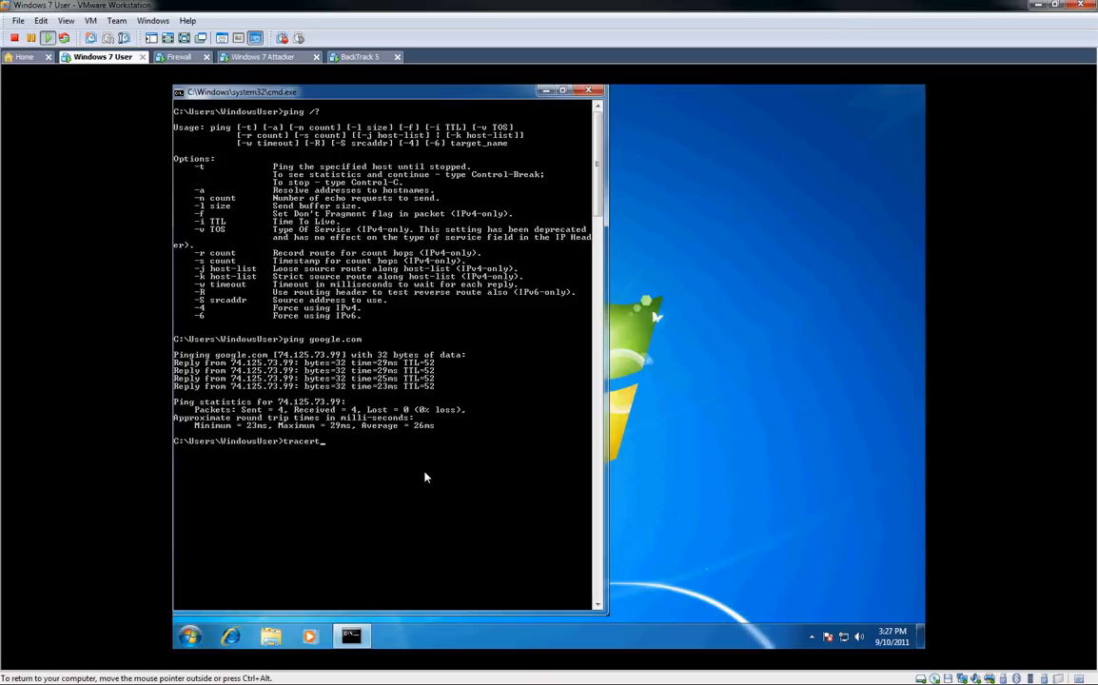
type("goog")
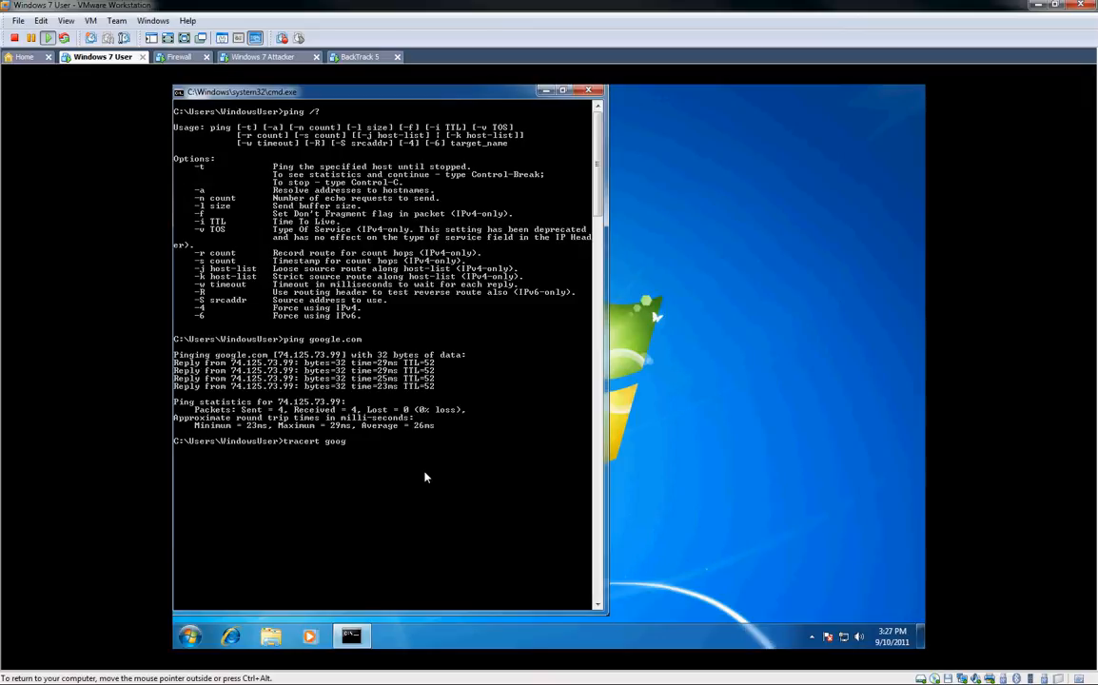
type("le.com")
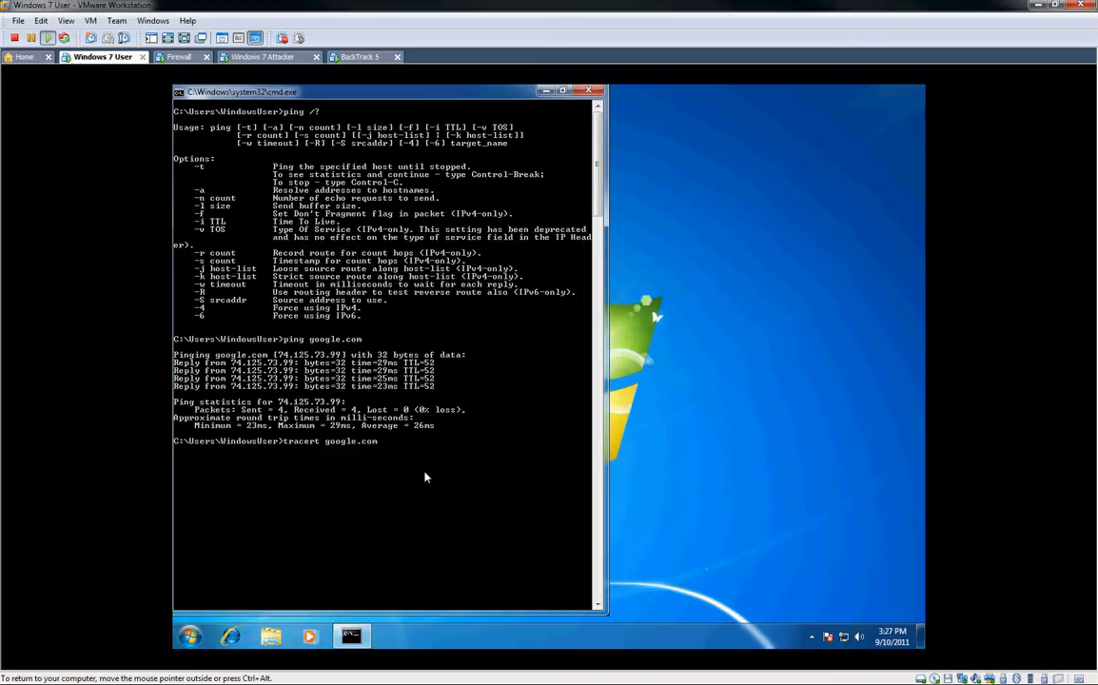
key("Return")
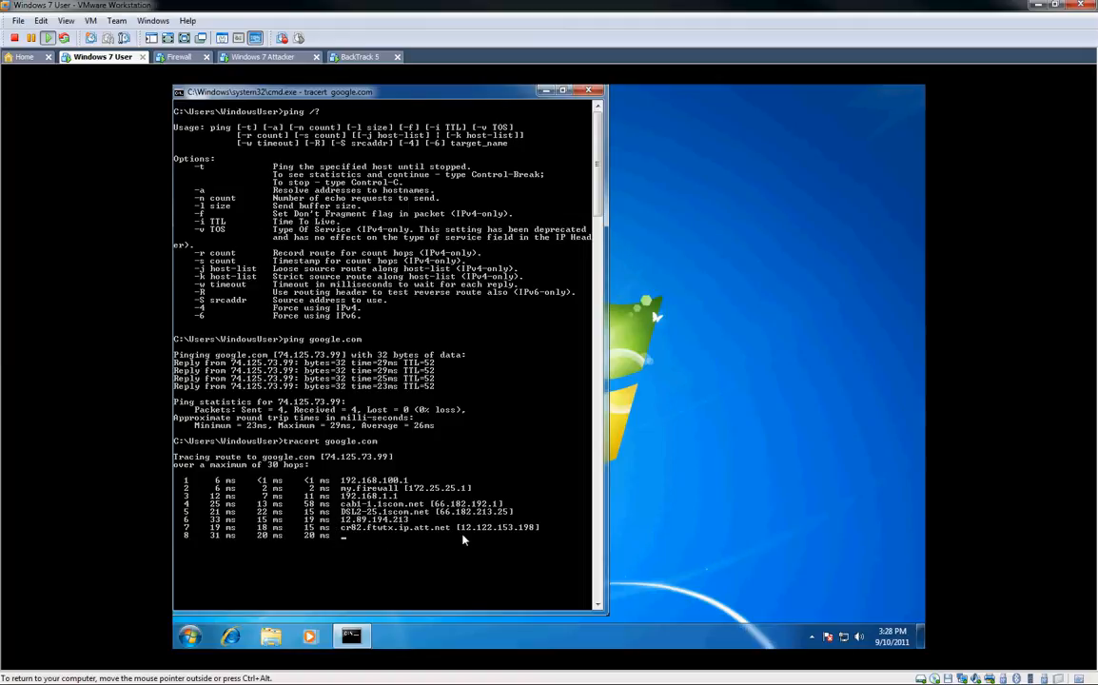
mouse_move(543, 534)
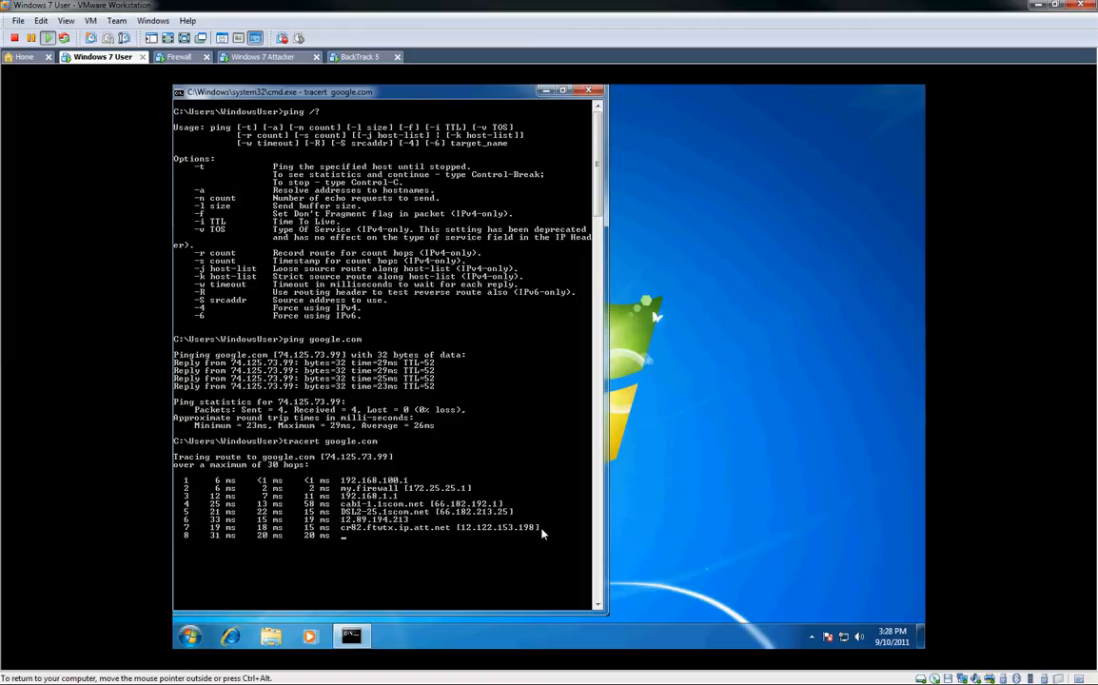
Step: Scroll down to the completed 15-hop trace ending at 74.125.73.99 with 'Trace complete.'
scroll("down", 3)
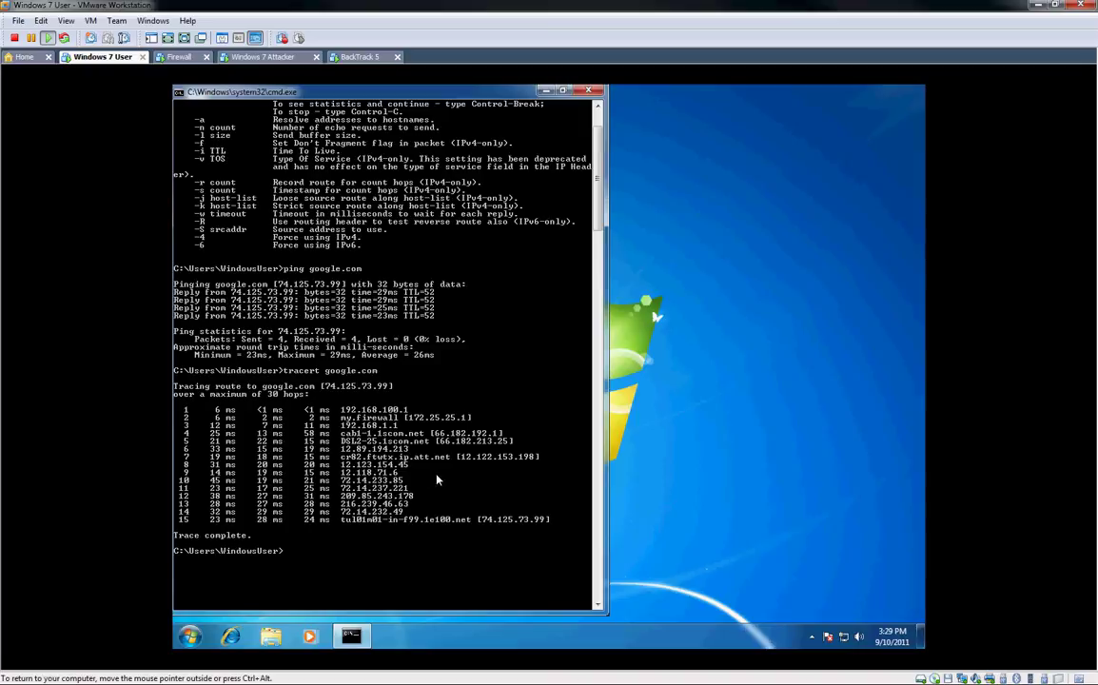
mouse_move(465, 500)
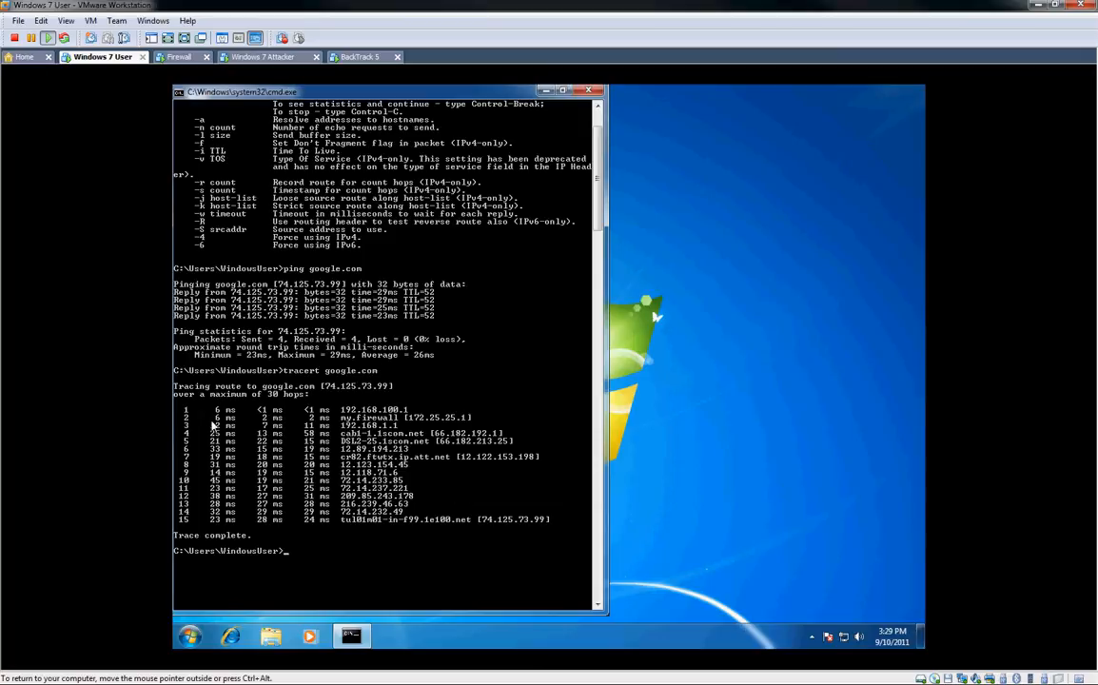
mouse_move(309, 438)
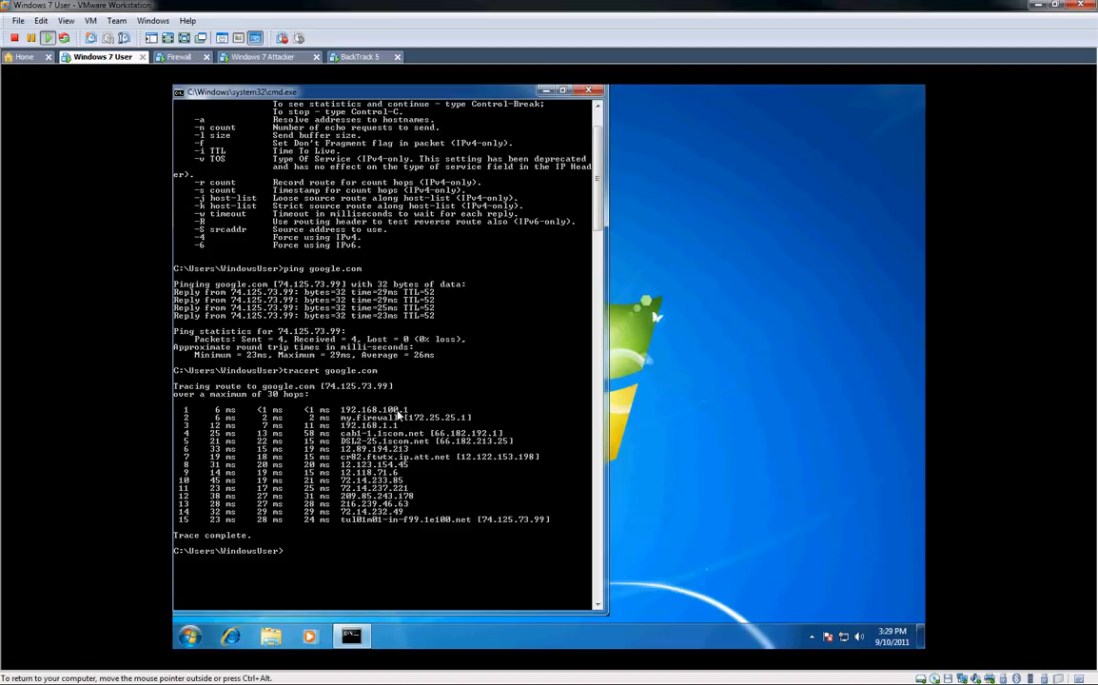
mouse_move(485, 415)
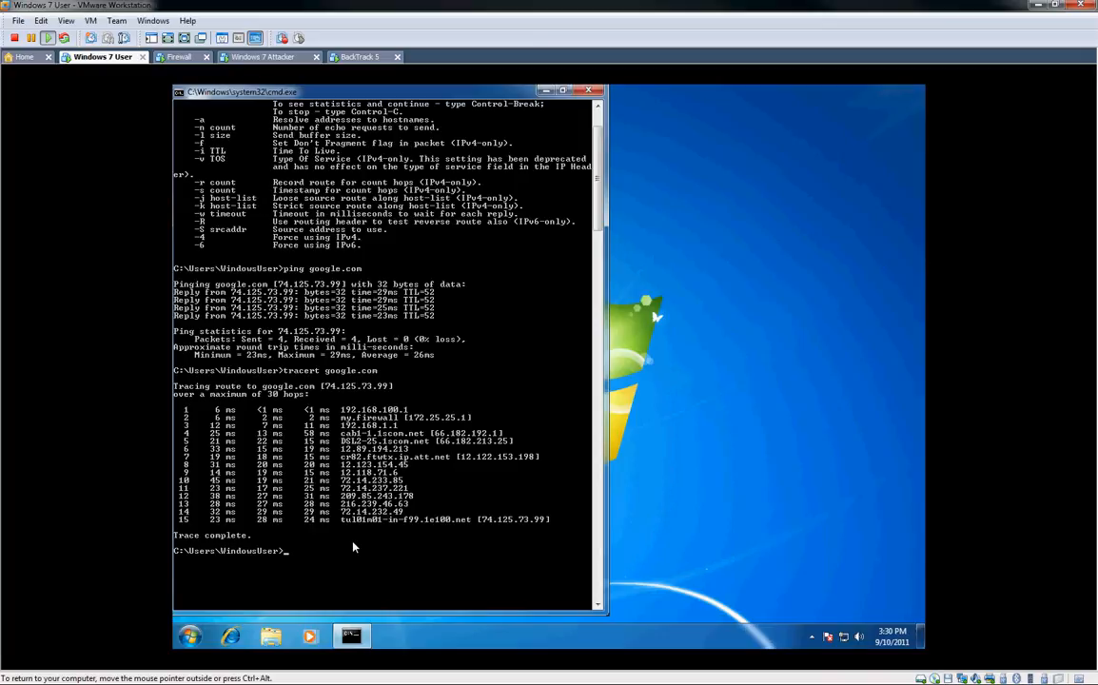
mouse_move(440, 559)
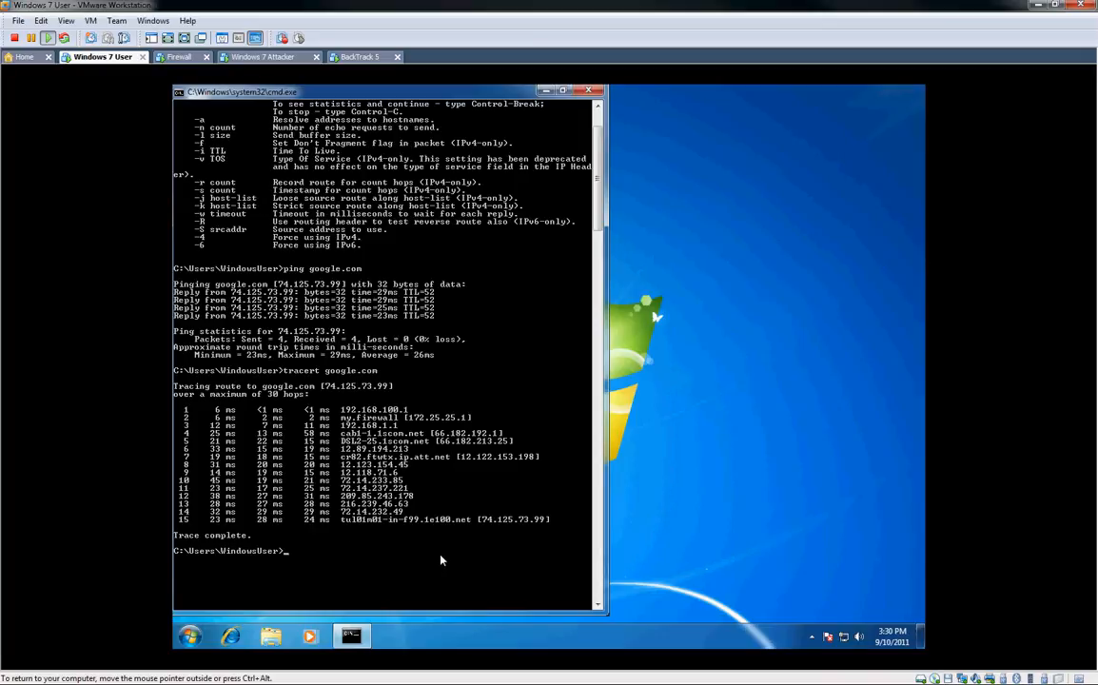
Step: Run netstat, which shows only empty Active Connections headings, then type netstat again
type("net")
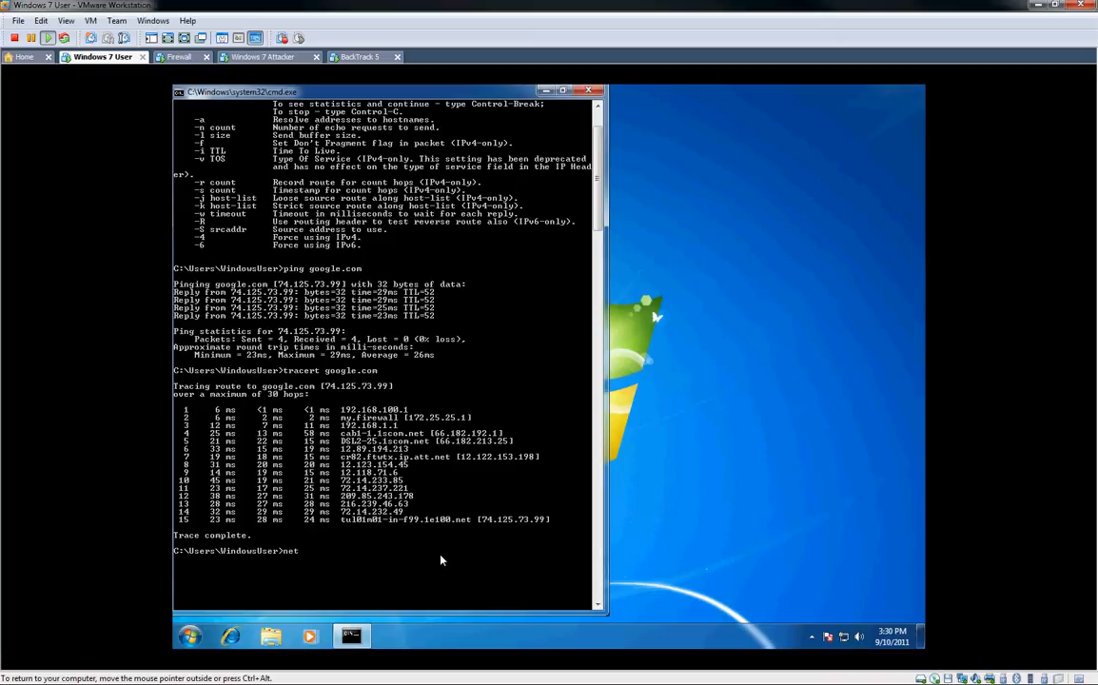
type("star")
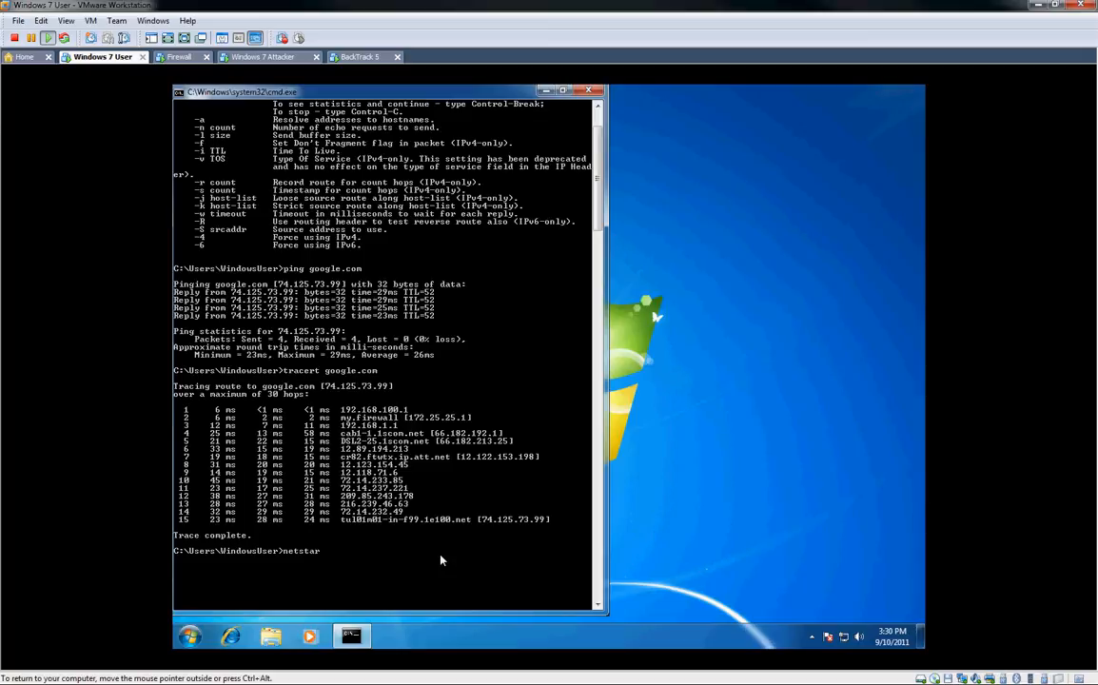
key("Return")
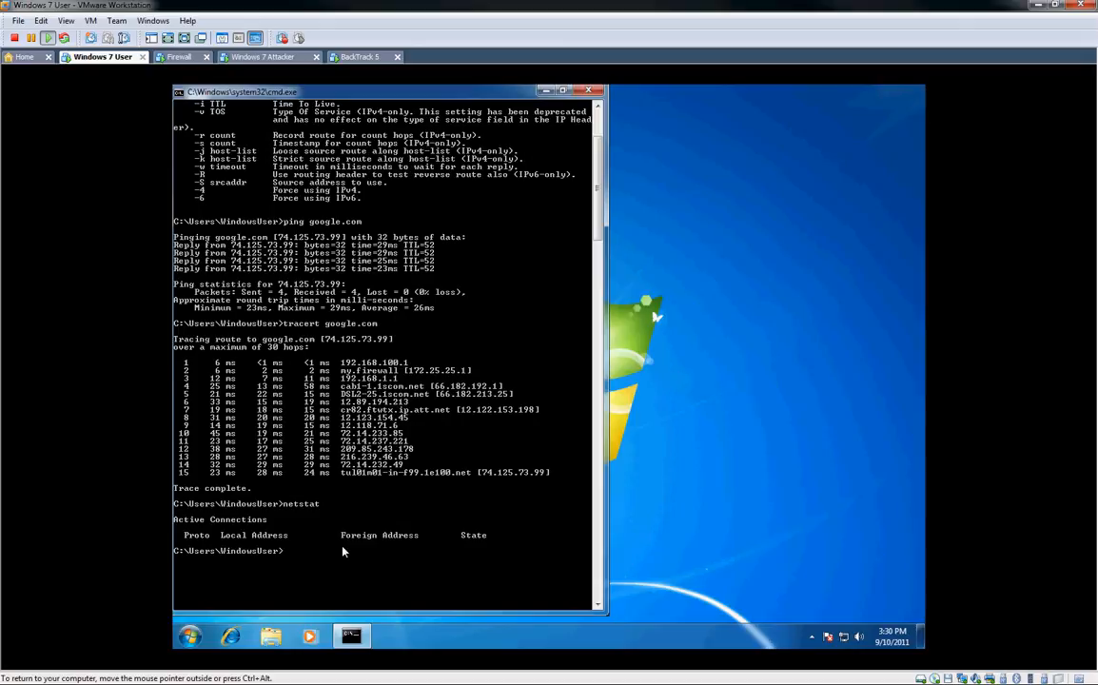
type("netstat")
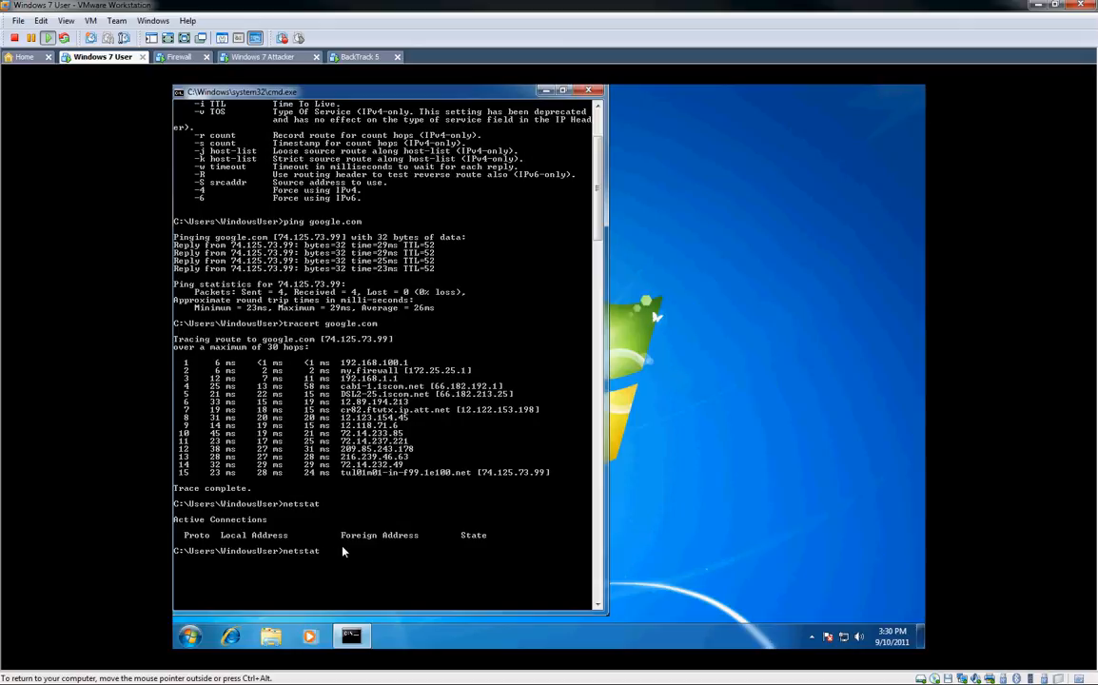
Step: Print the interface list and IPv4/IPv6 routes with netstat -rn, showing gateway 192.168.100.1
type("netstat -rn")
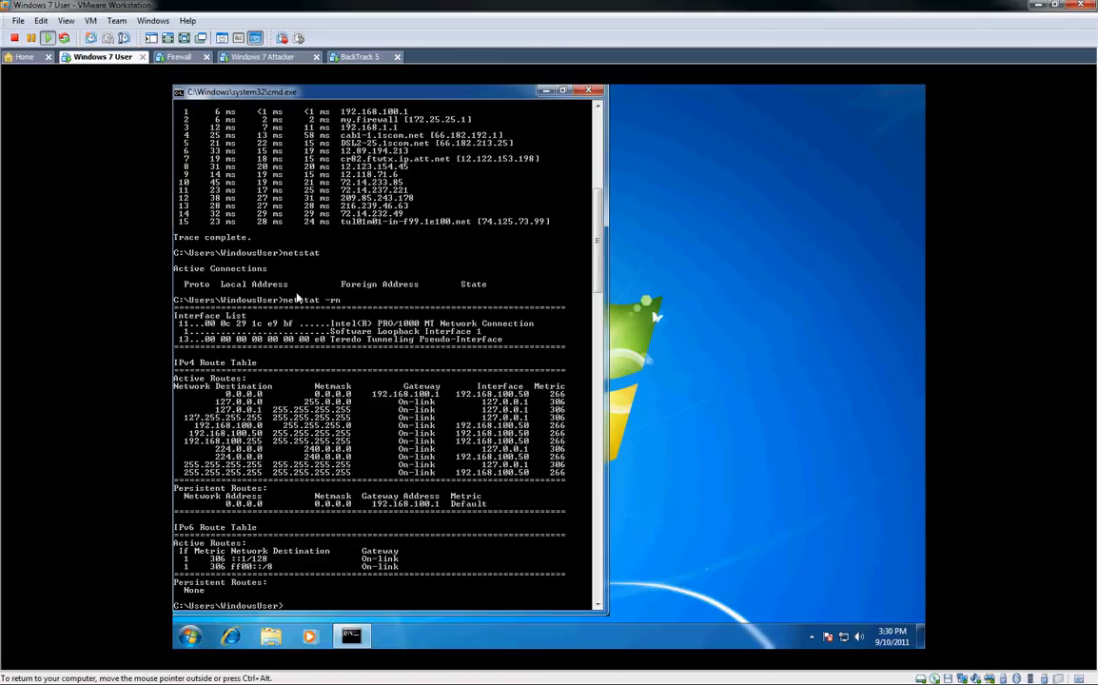
mouse_move(365, 320)
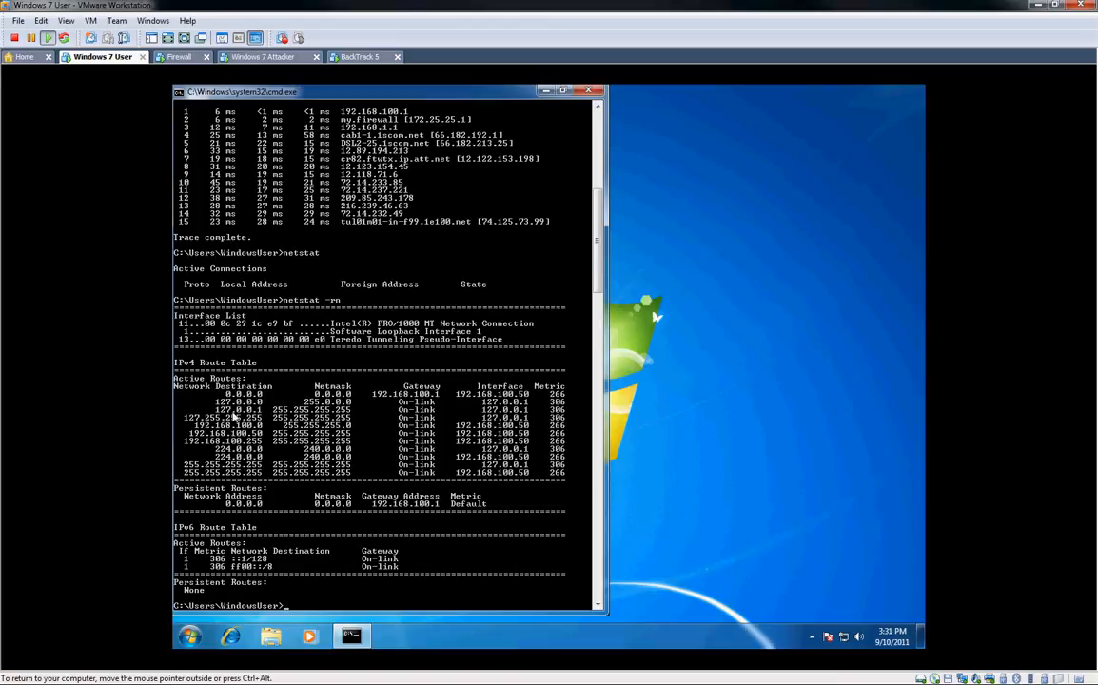
mouse_move(36, 255)
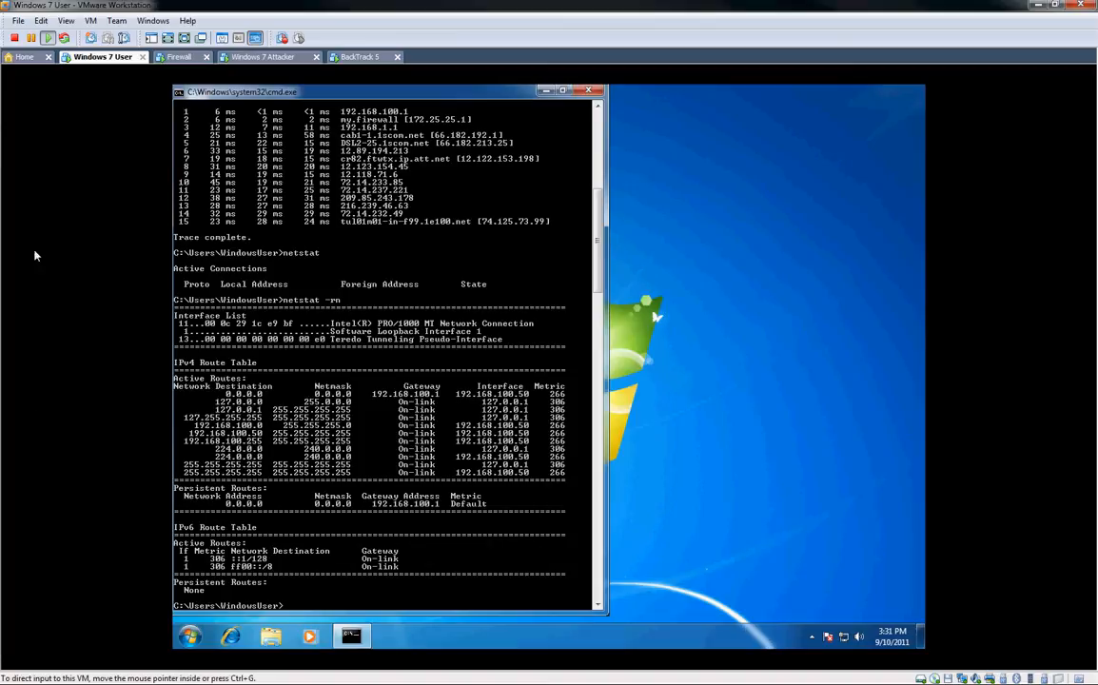
mouse_move(565, 301)
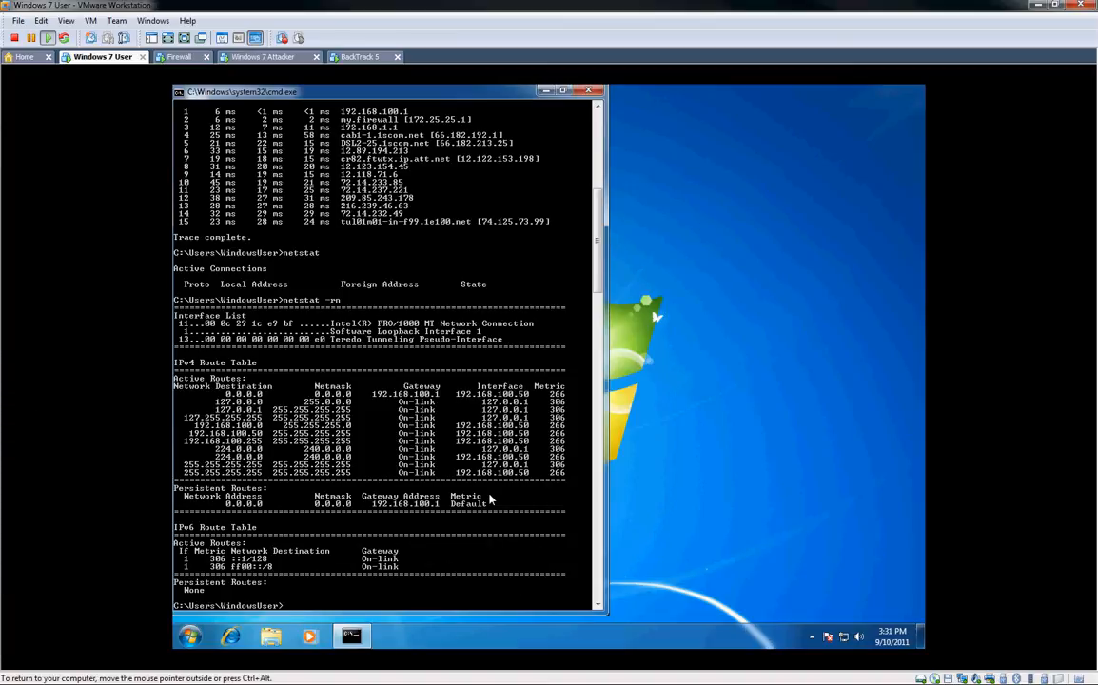
mouse_move(769, 442)
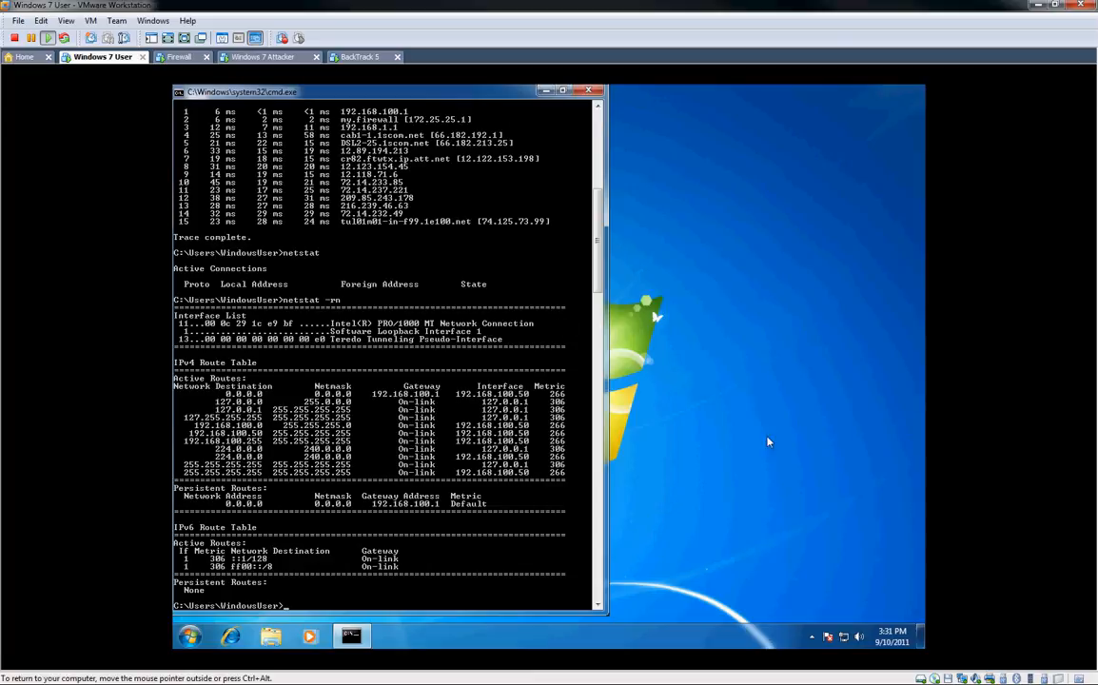
mouse_move(276, 417)
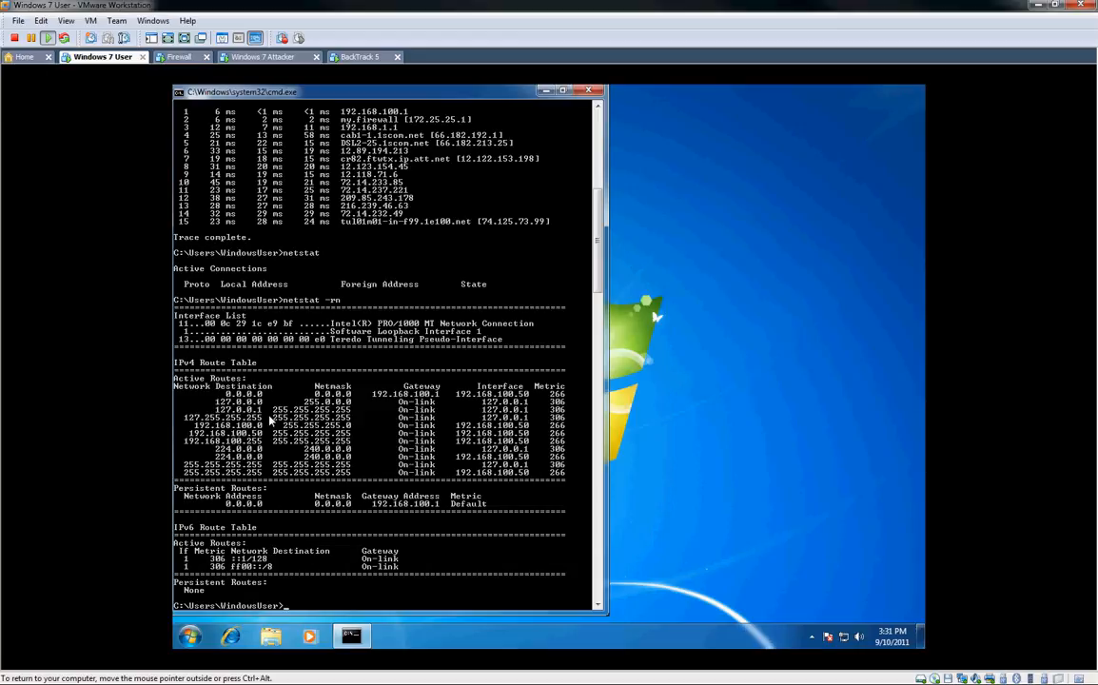
mouse_move(271, 440)
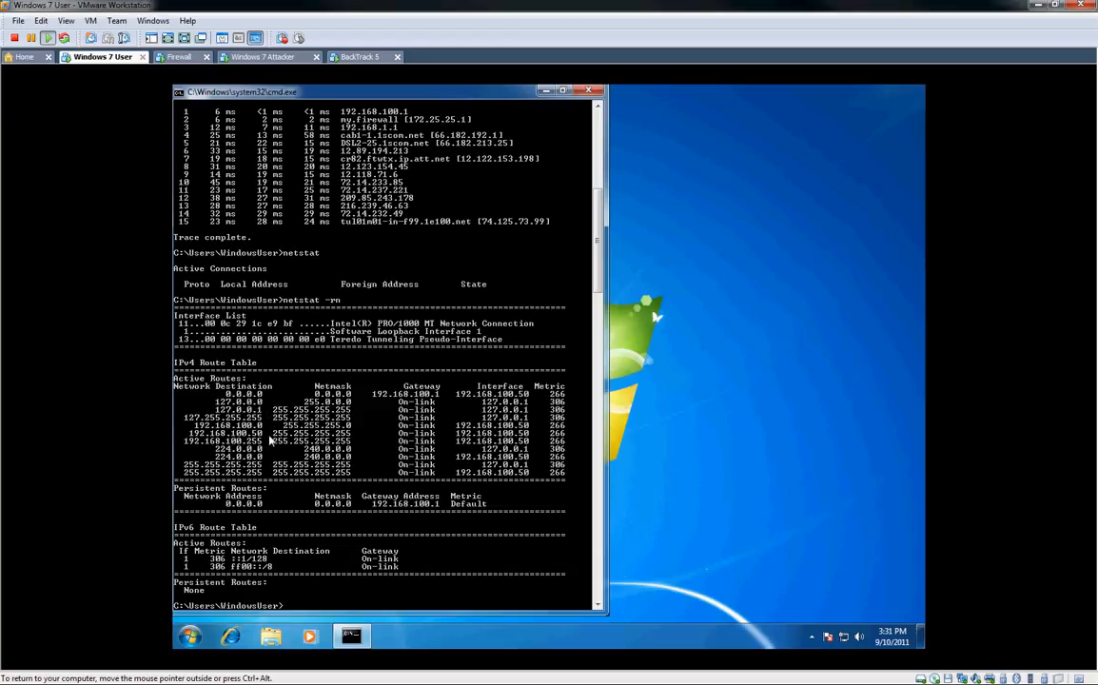
mouse_move(227, 401)
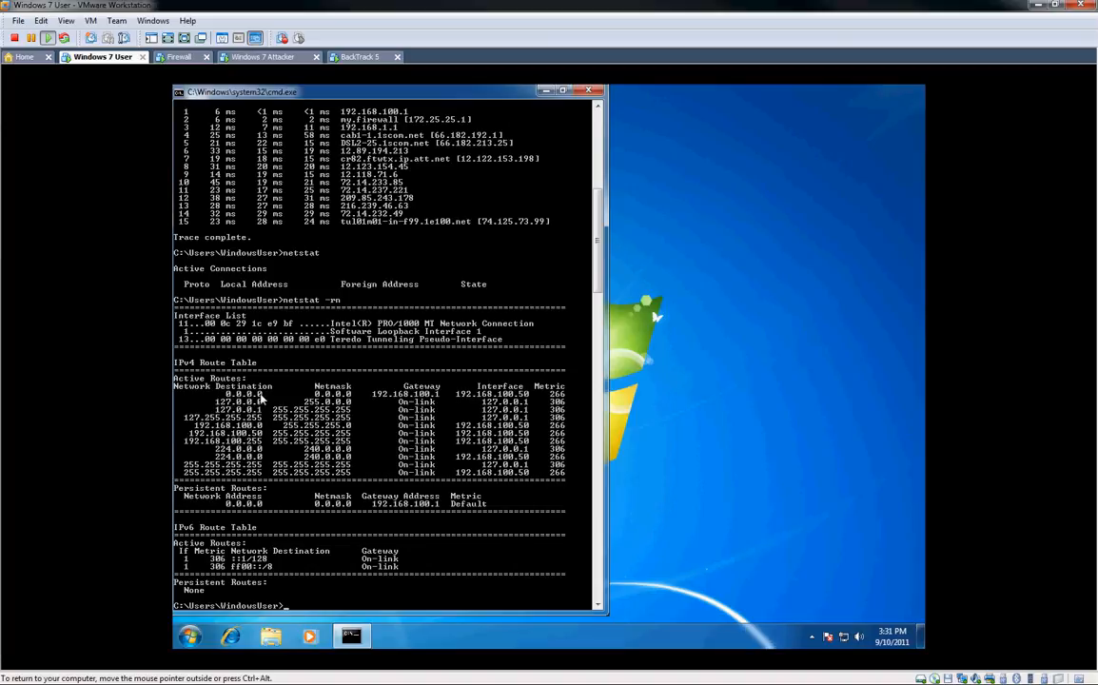
mouse_move(304, 390)
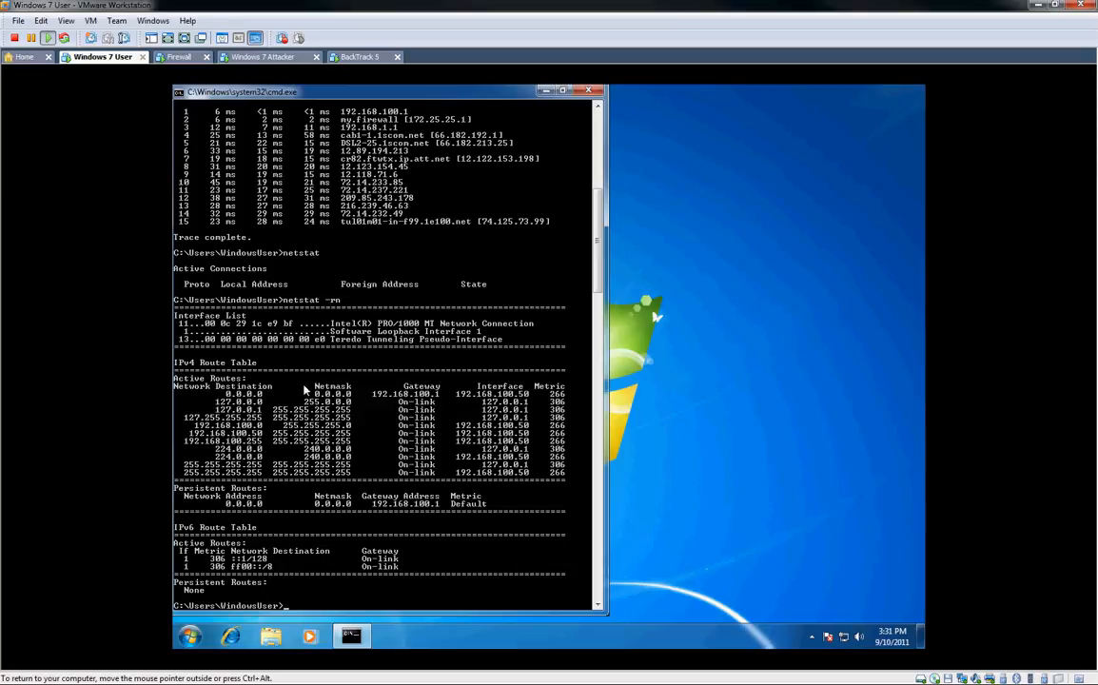
mouse_move(412, 392)
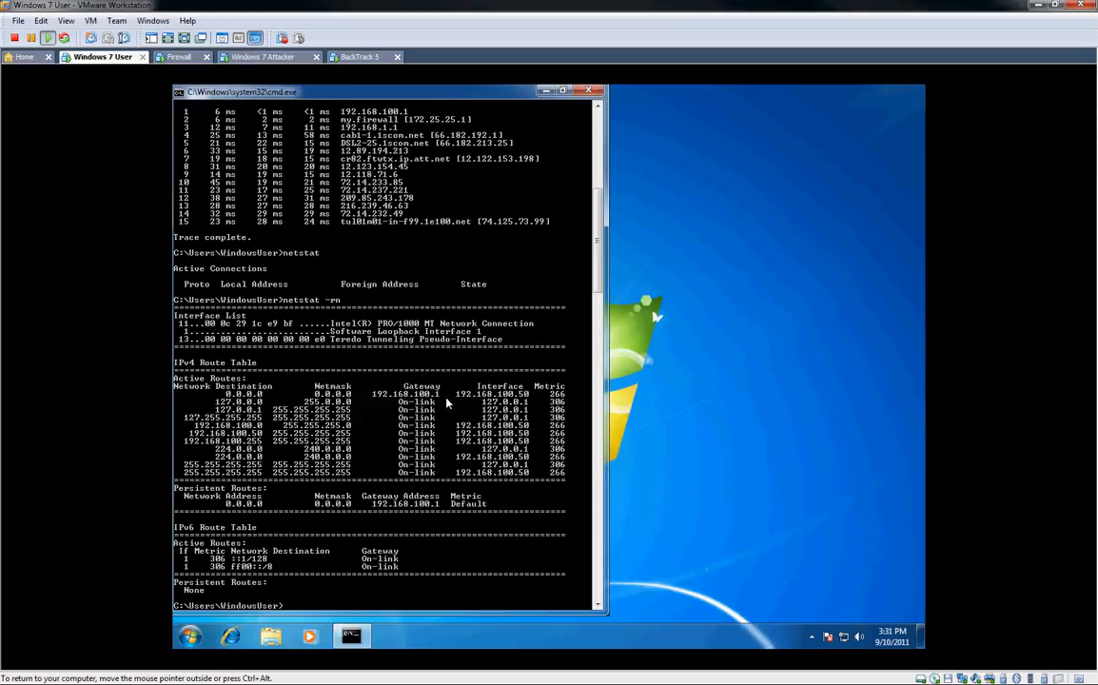
scroll("down", 3)
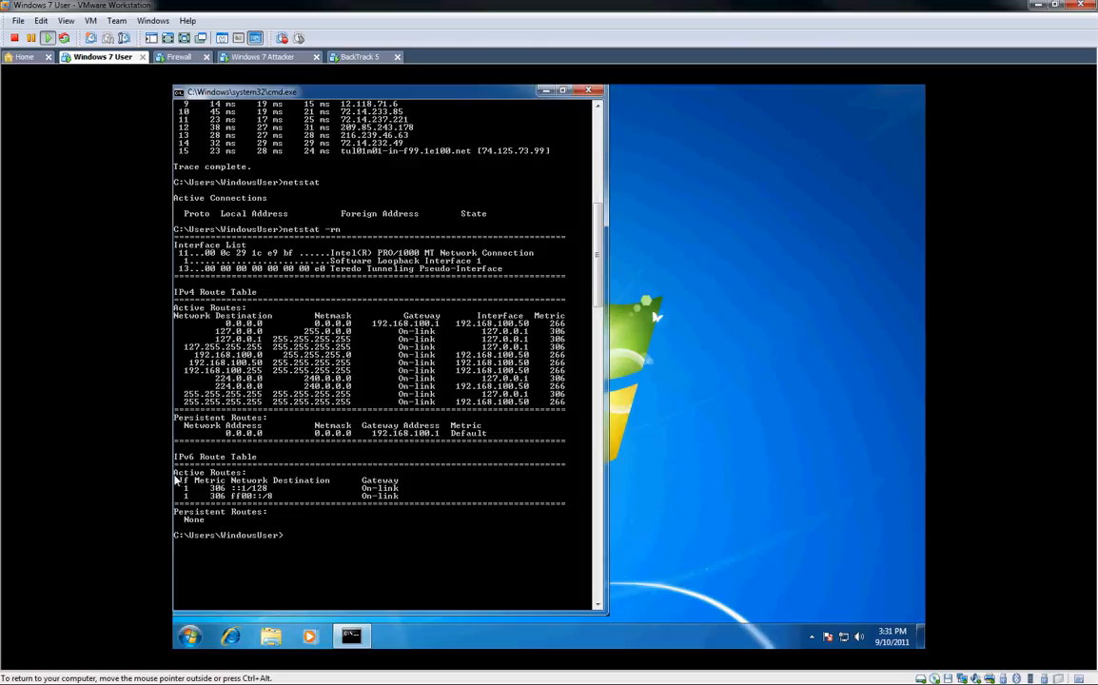
mouse_move(449, 478)
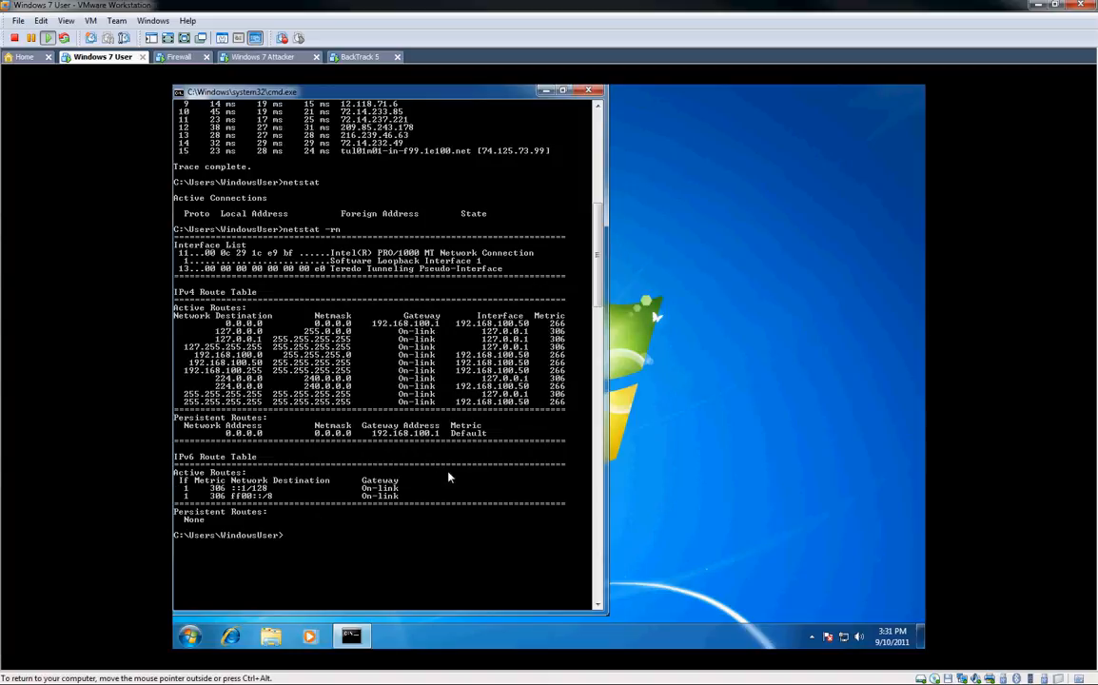
mouse_move(291, 514)
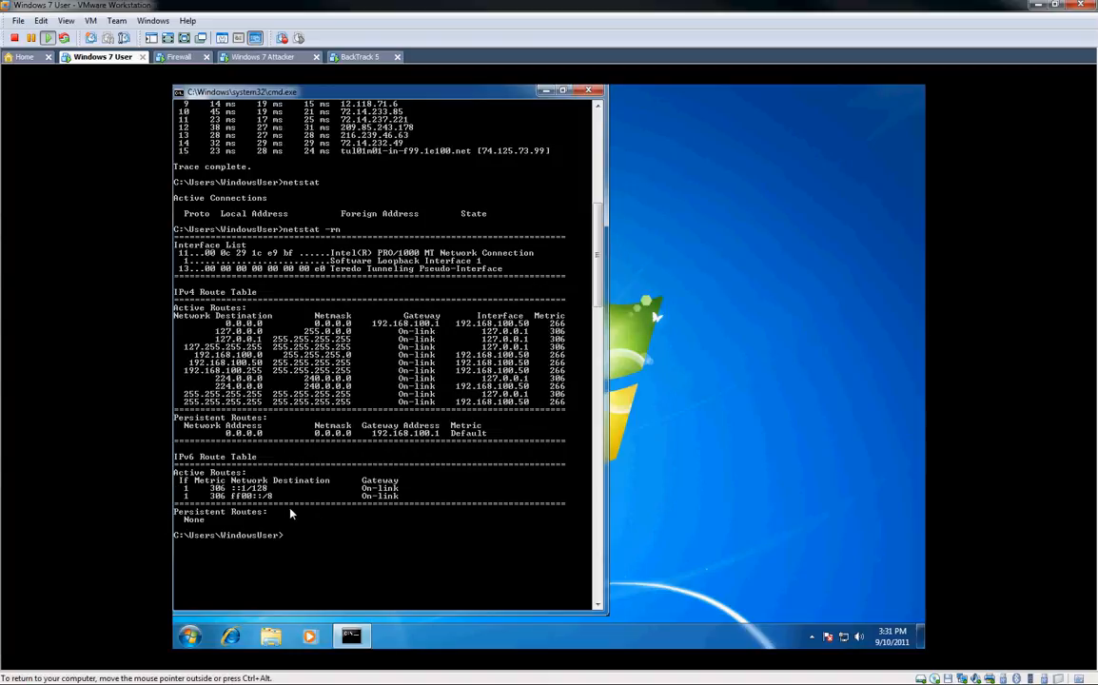